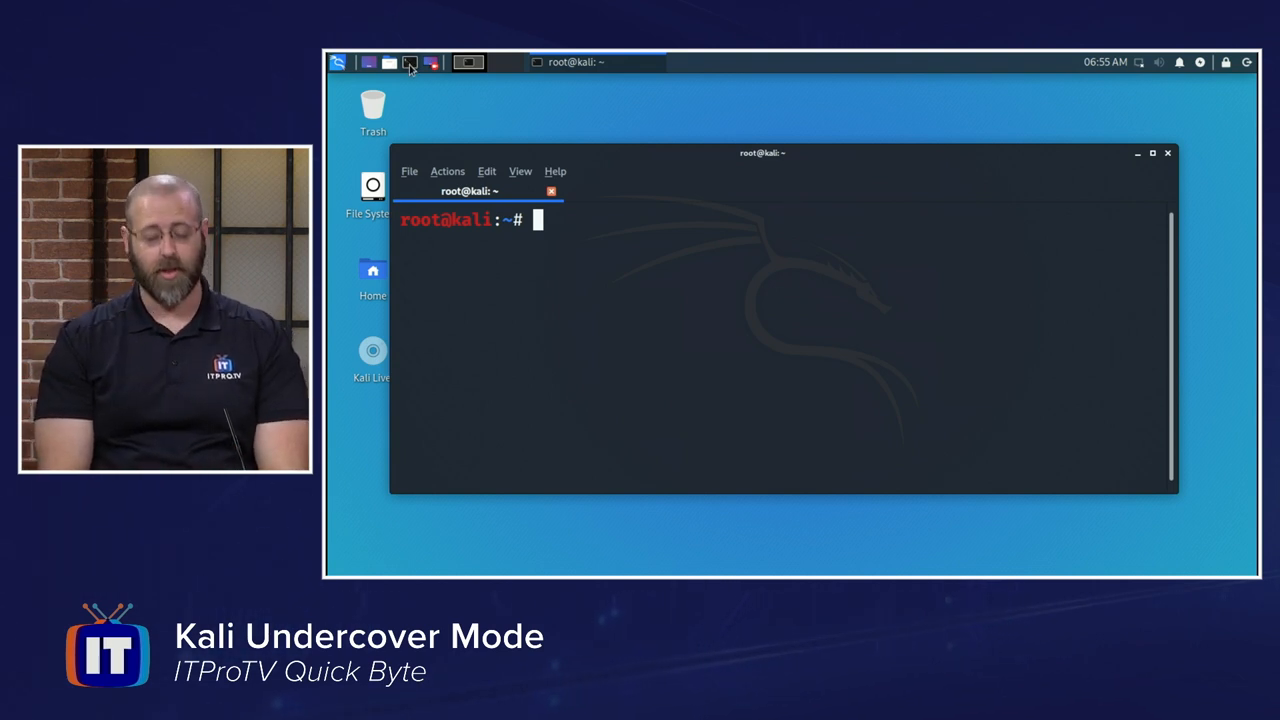
{"action": "mouse_move", "coordinate": [430, 118]}
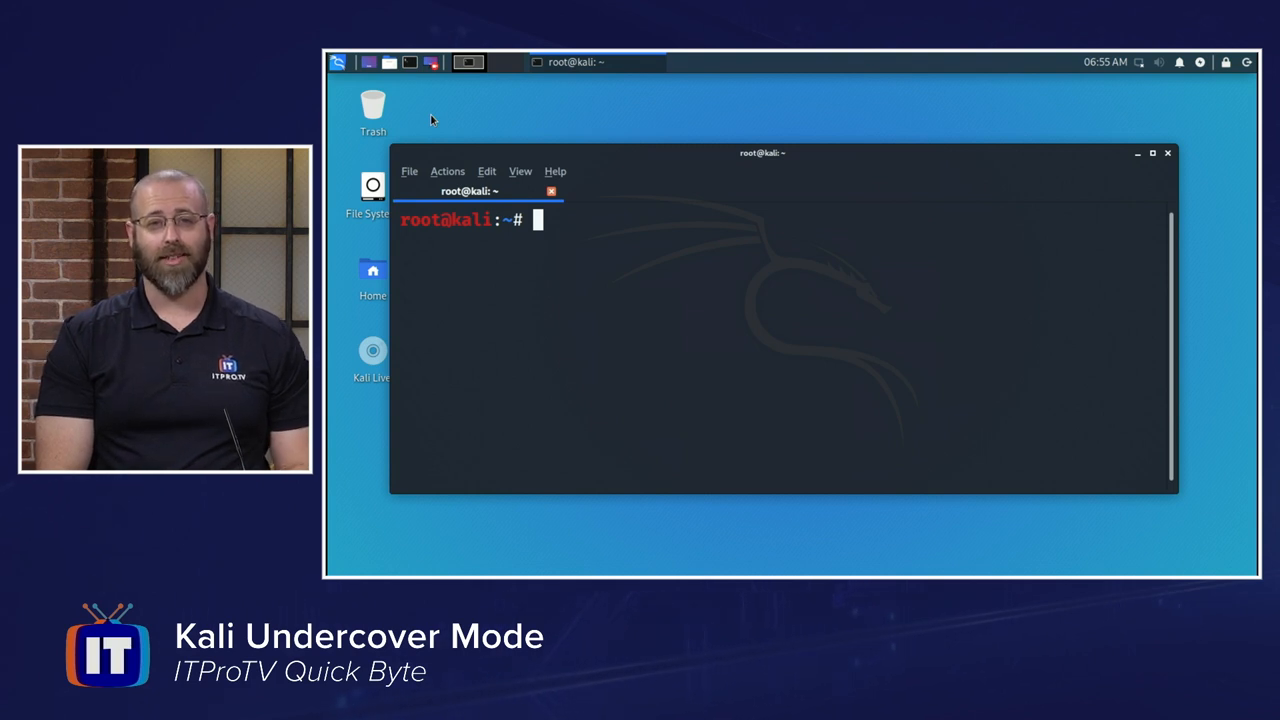
{"action": "mouse_move", "coordinate": [595, 231]}
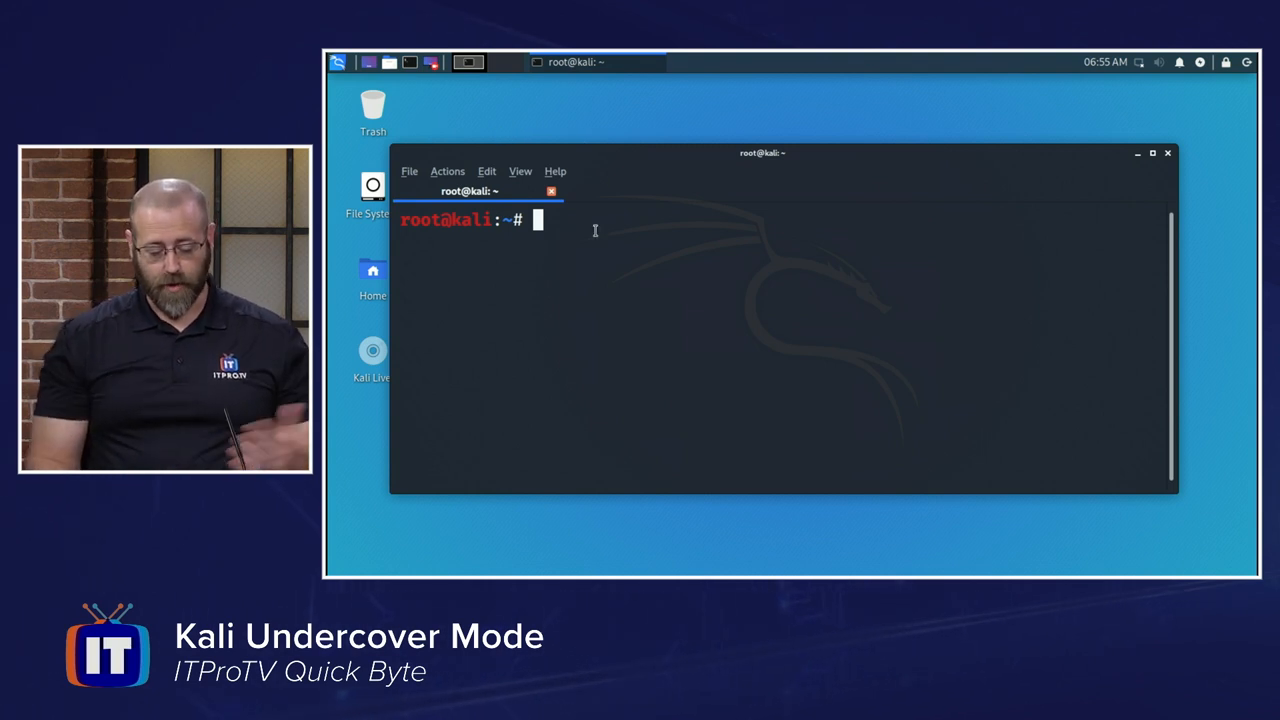
Step: Run kali-undercover at the root prompt to switch the desktop to a Windows look
{"action": "type", "text": "kali"}
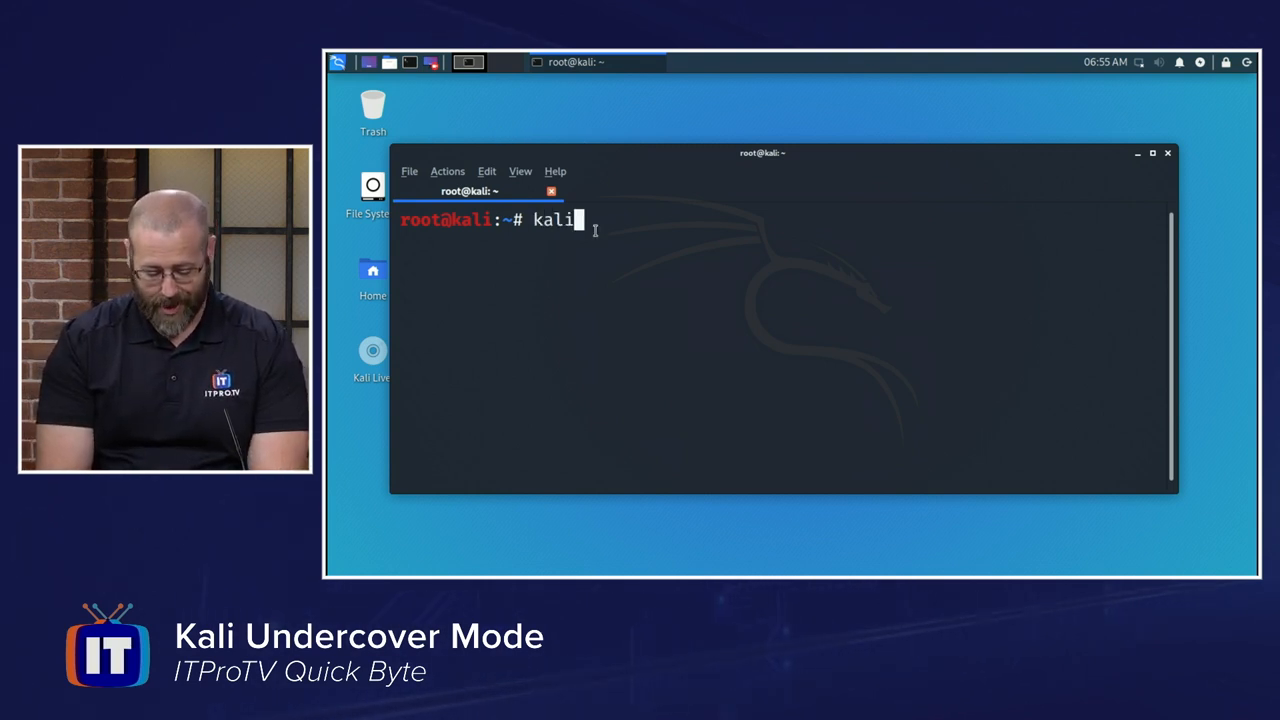
{"action": "type", "text": "-underc"}
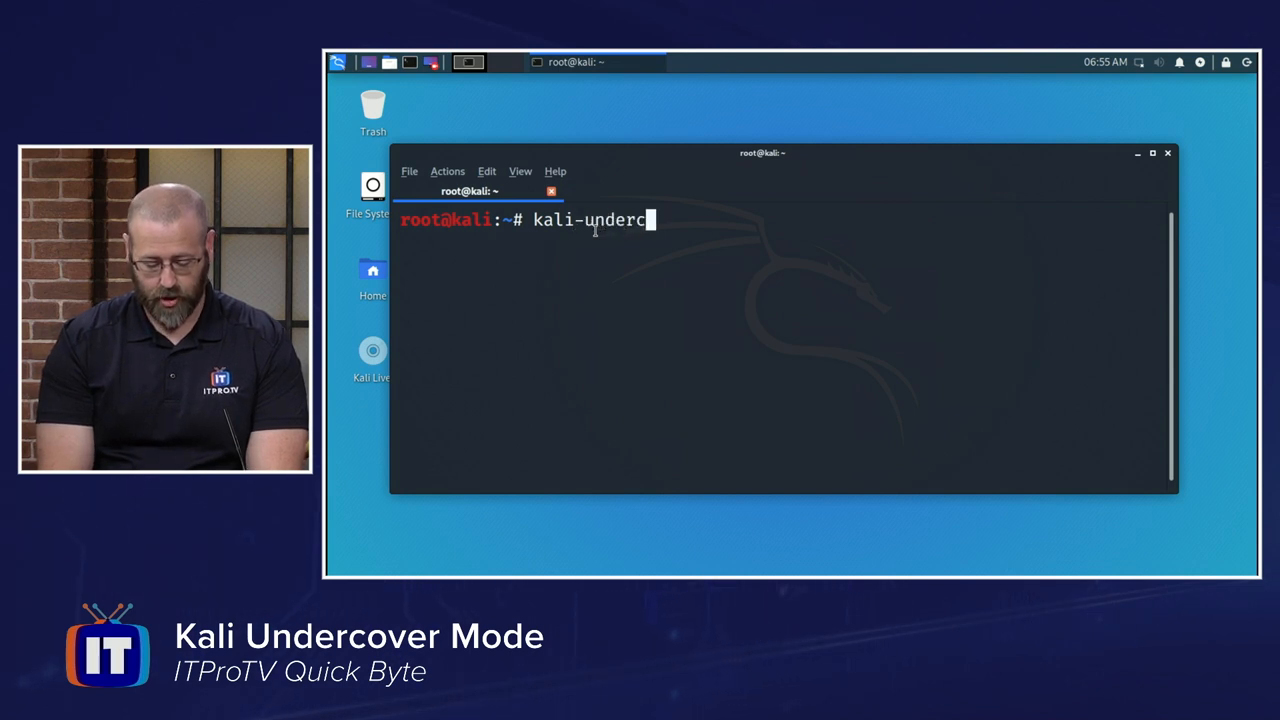
{"action": "type", "text": "over"}
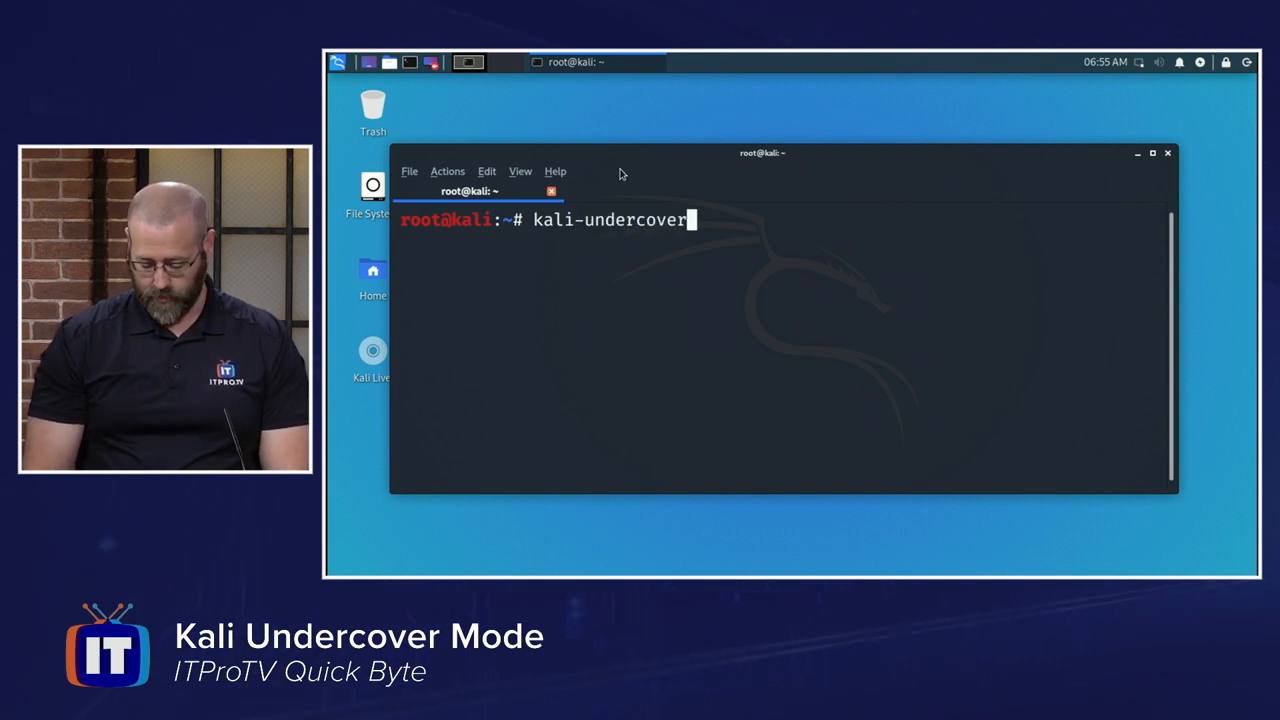
{"action": "key", "text": "Return"}
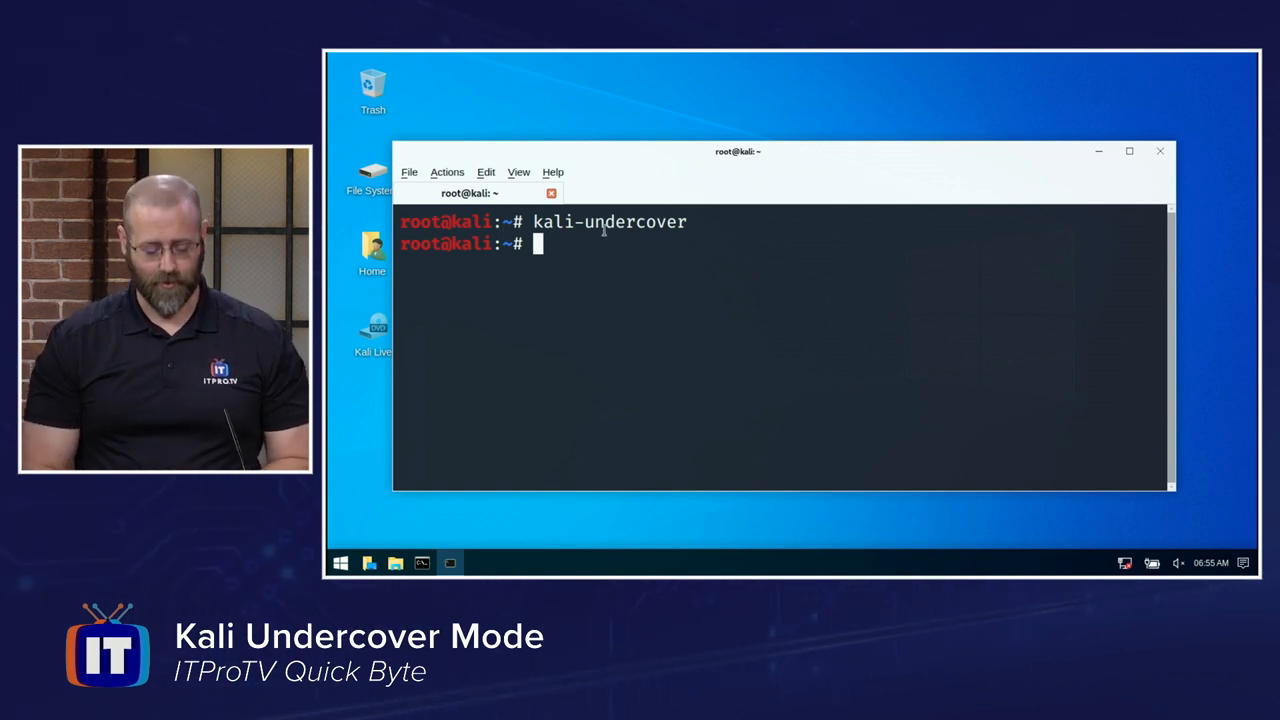
Step: Wait for the Windows 10 theme to apply, then focus the terminal window
{"action": "left_click", "coordinate": [341, 562]}
{"action": "type", "text": "kar"}
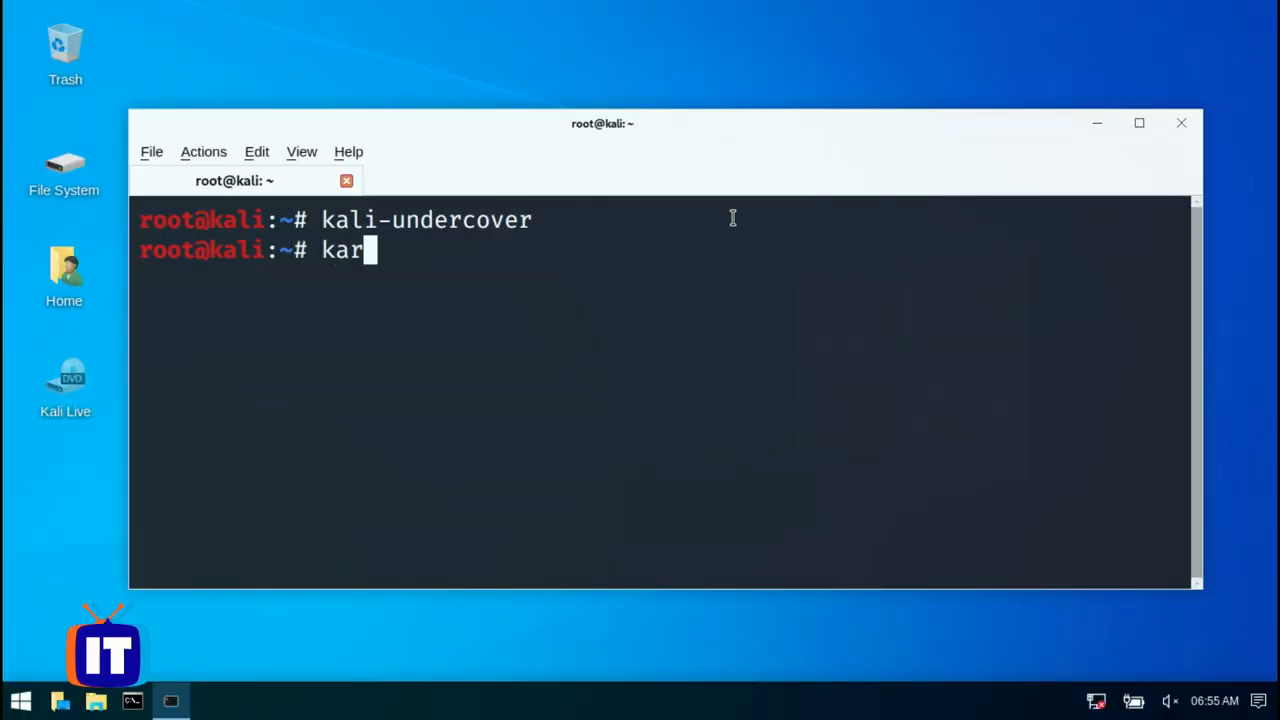
Step: Run kali-undercover again to restore the normal Kali theme and get a fresh prompt
{"action": "type", "text": "kali-"}
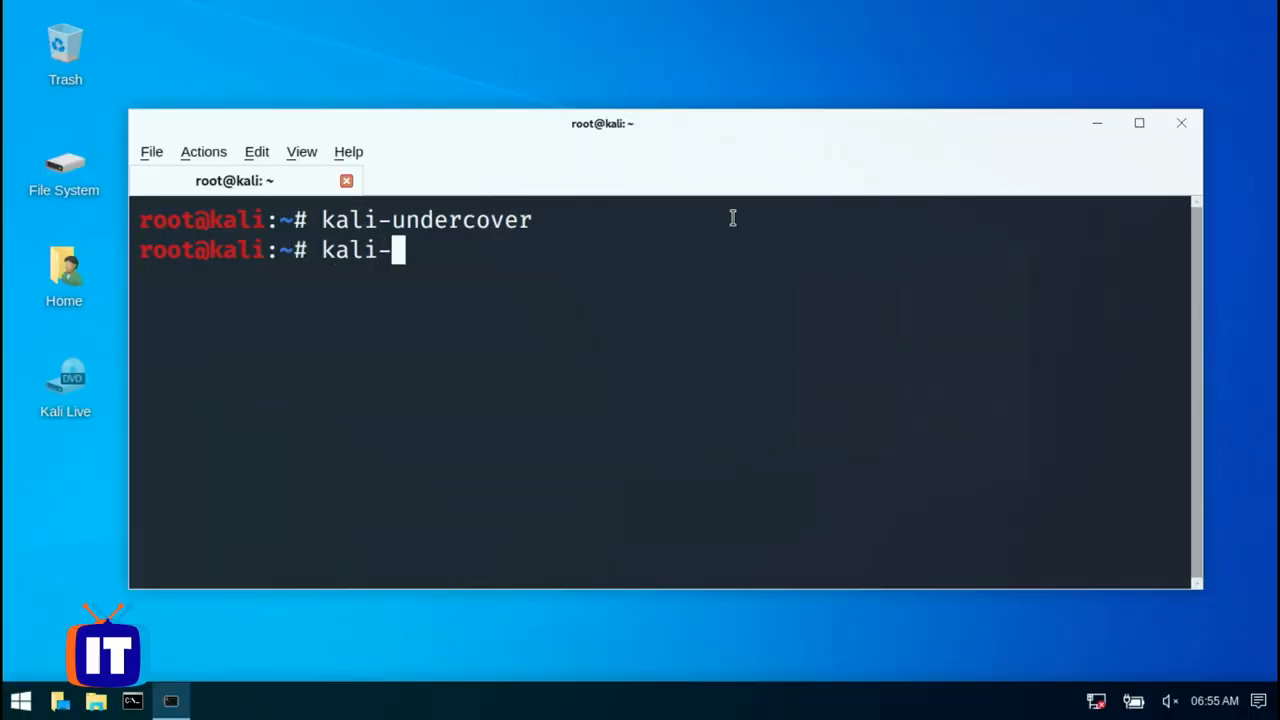
{"action": "type", "text": "undercover"}
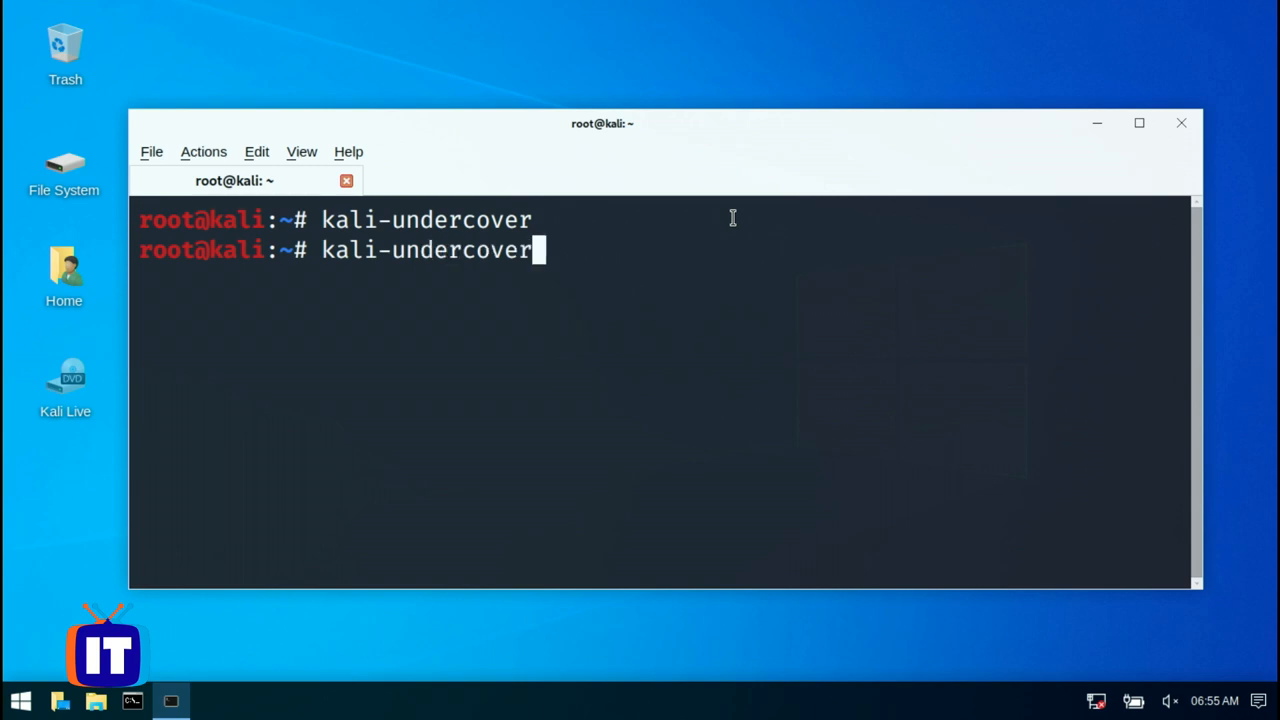
{"action": "key", "text": "Return"}
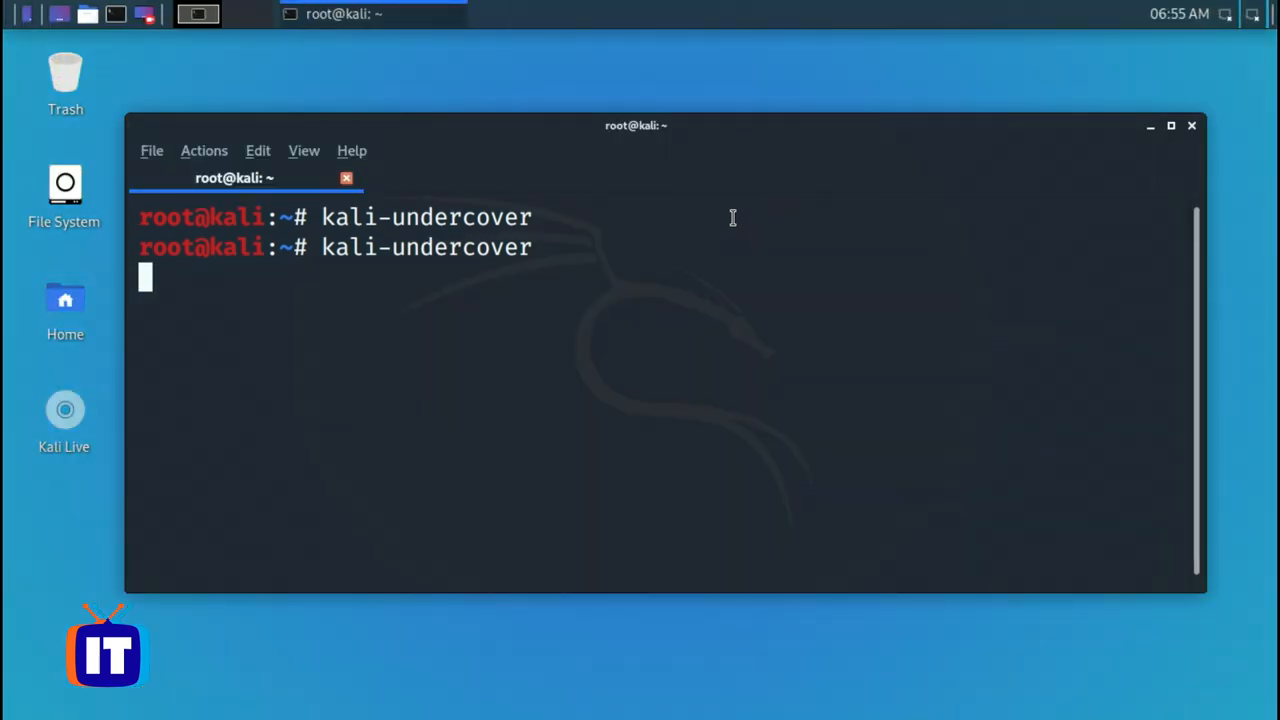
{"action": "key", "text": "Return"}
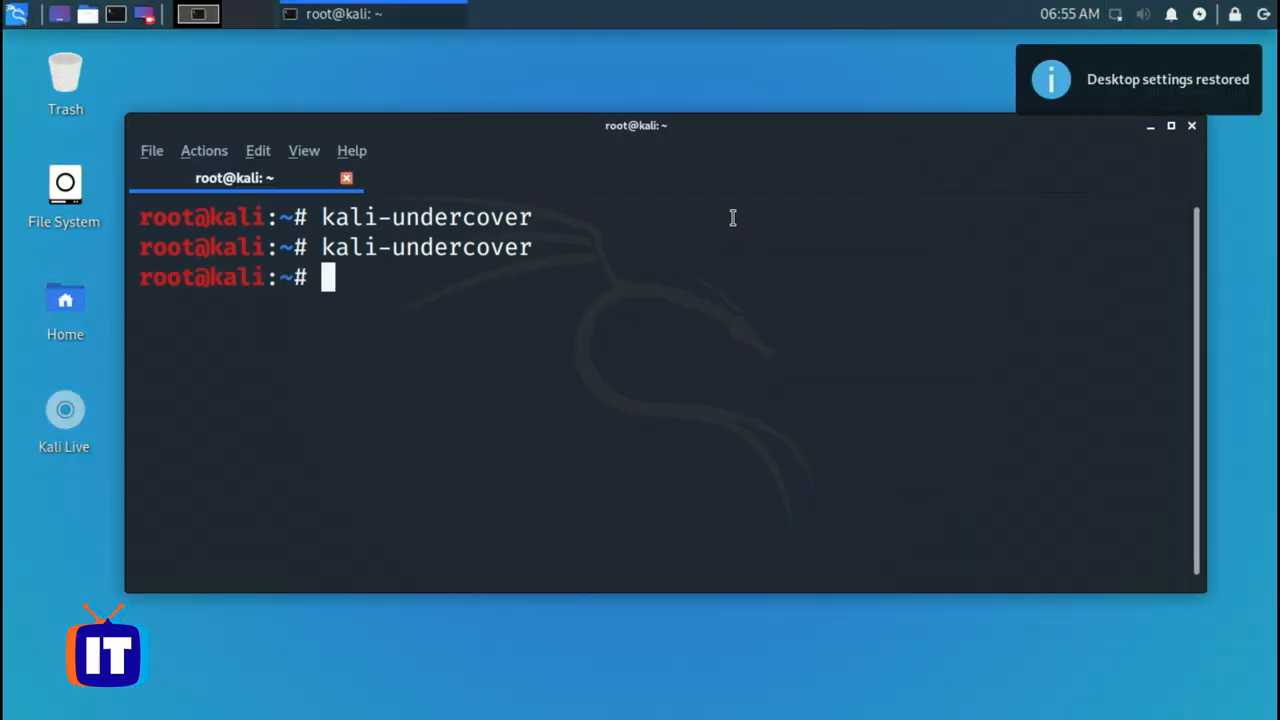